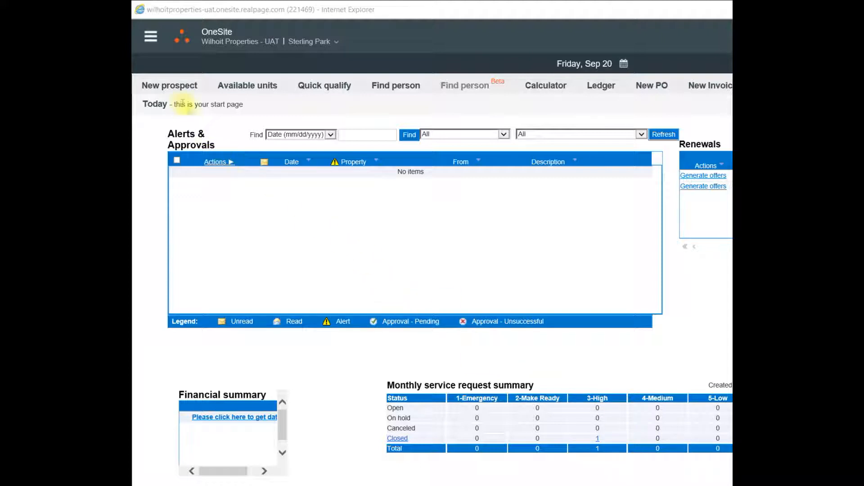
mouse_move(172, 89)
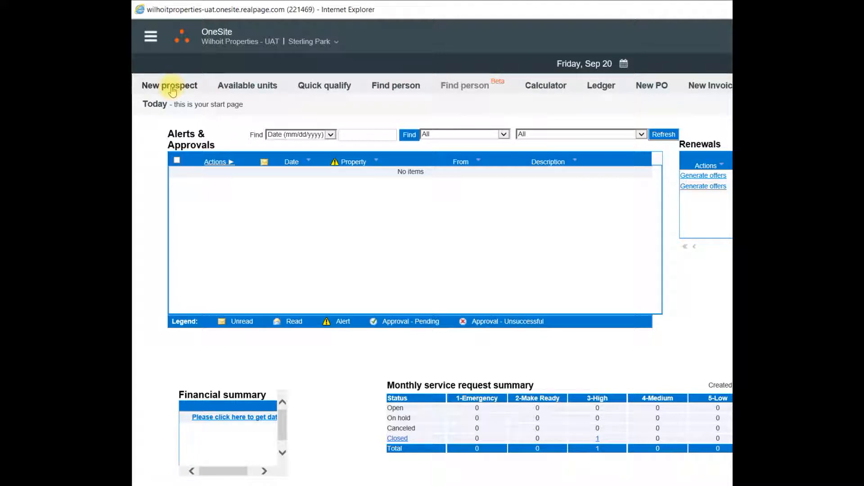
- Start a new prospect record with Visit as the contact method
left_click(169, 85)
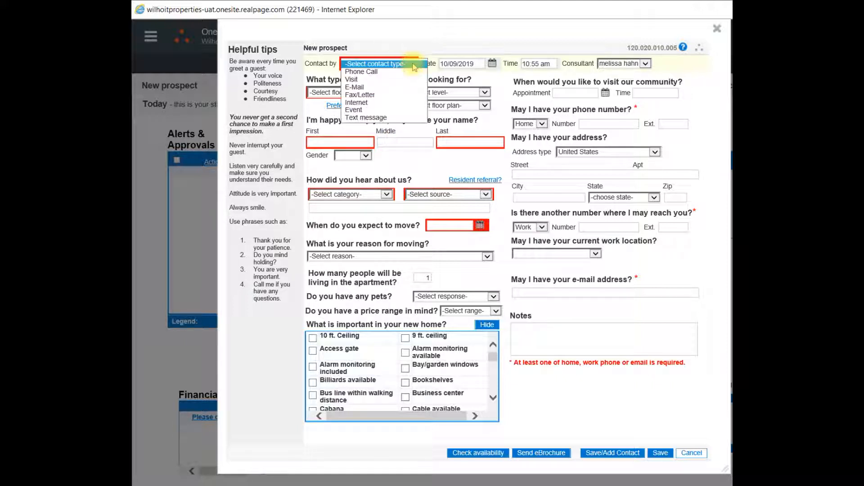
mouse_move(405, 101)
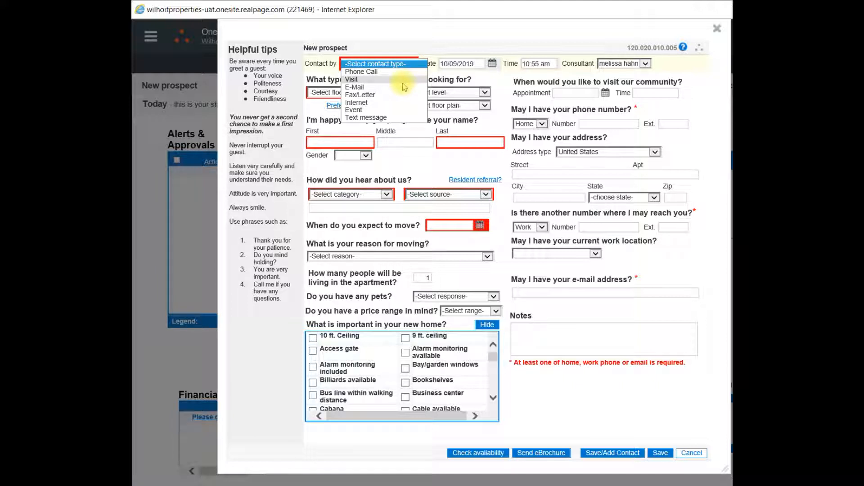
left_click(356, 78)
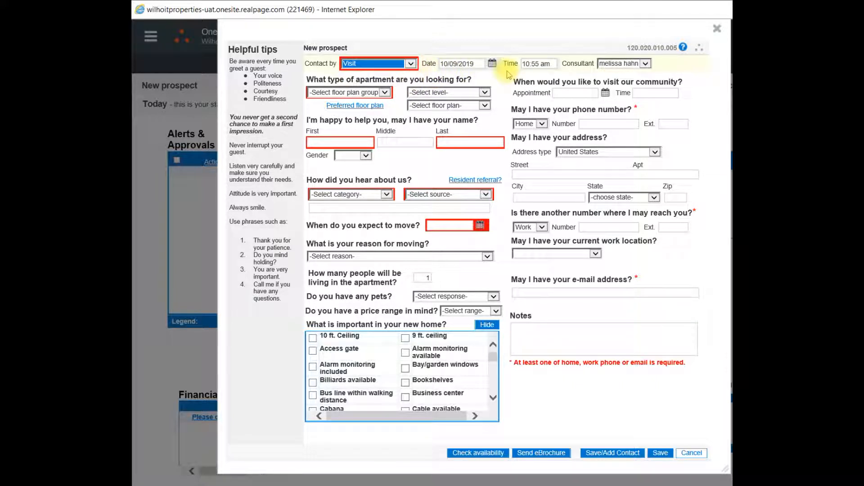
mouse_move(587, 74)
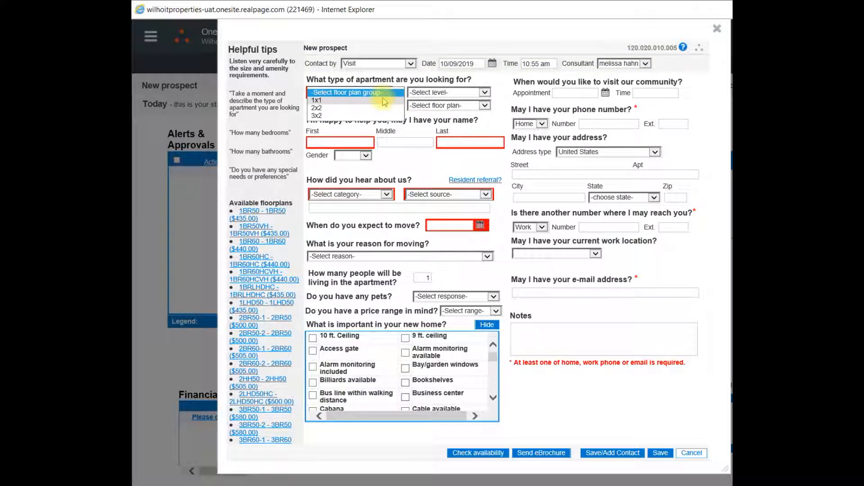
- Choose the 1x1 floor plan group and Top floor level for the prospect
left_click(314, 99)
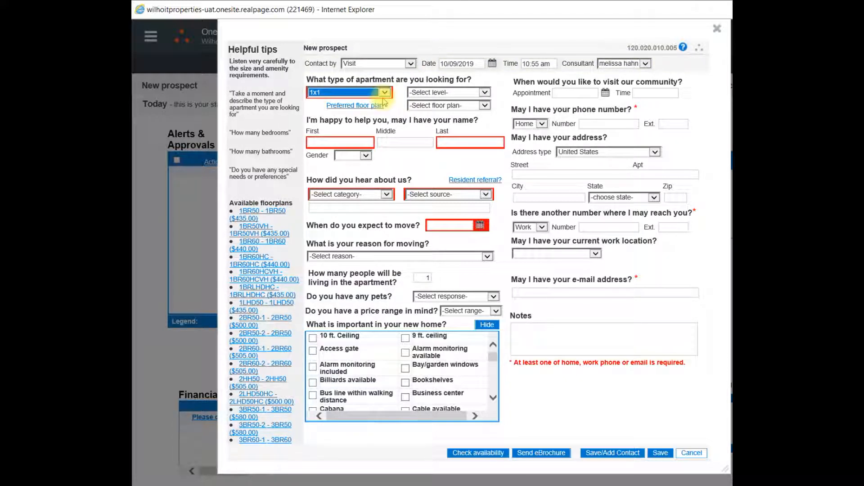
mouse_move(502, 97)
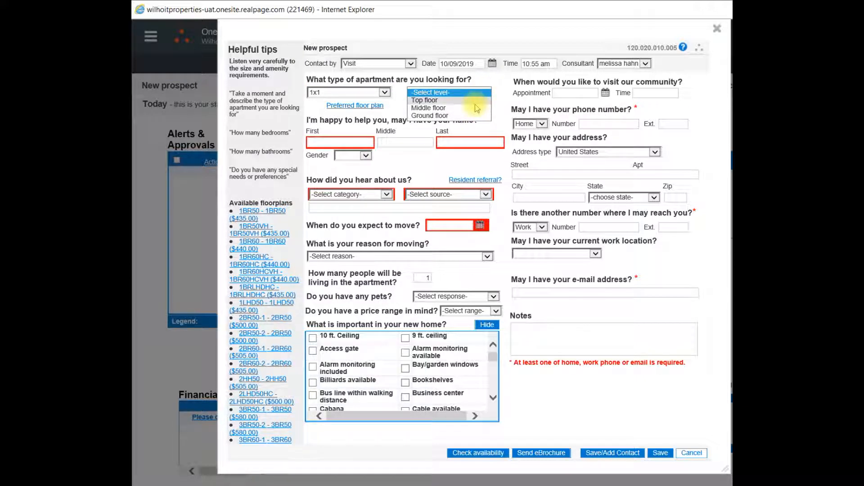
left_click(424, 99)
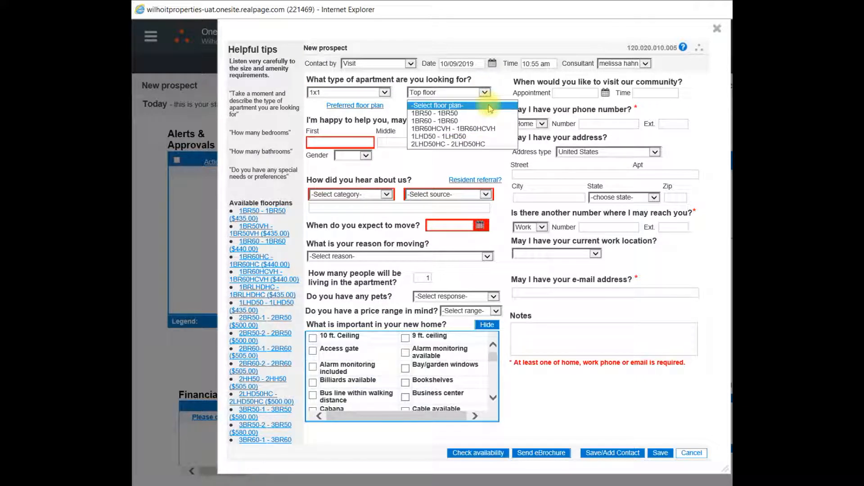
left_click(436, 105)
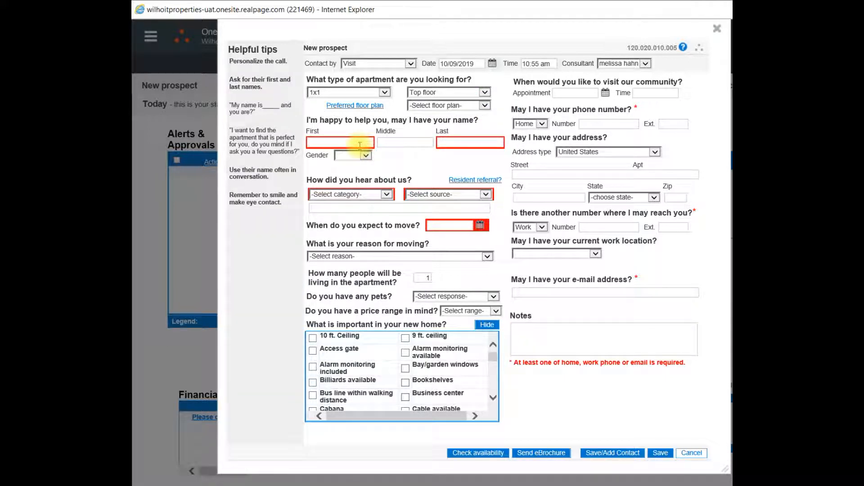
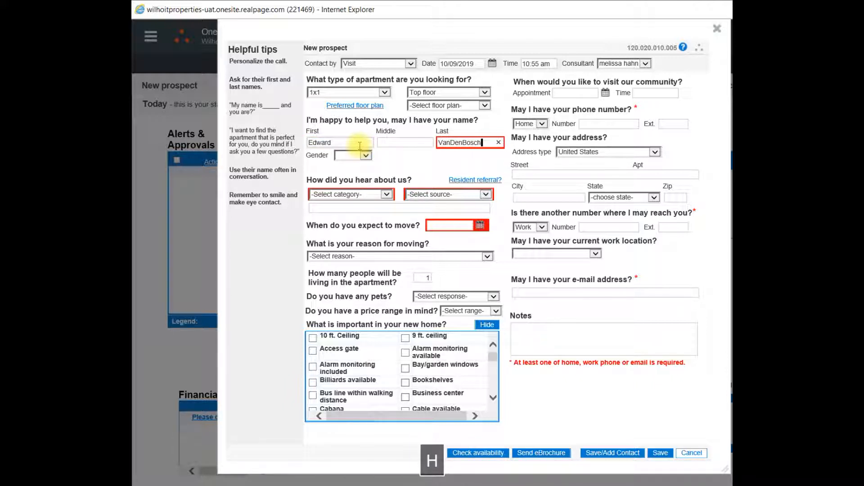
left_click(366, 155)
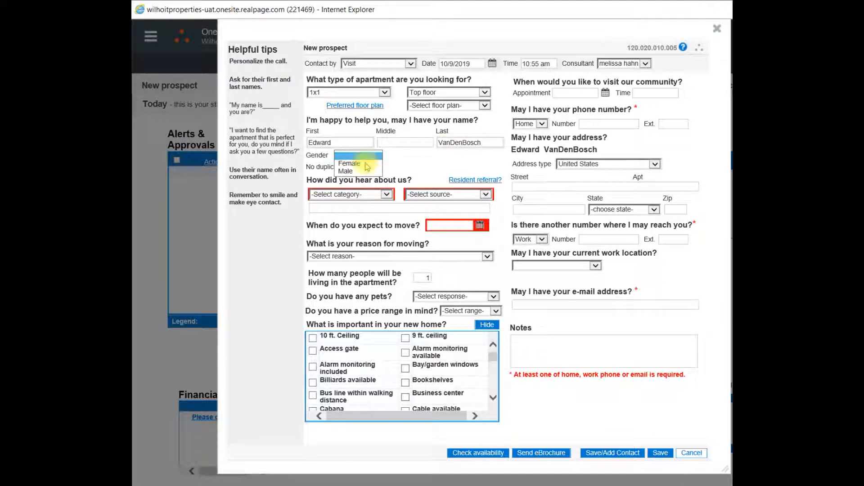
left_click(346, 171)
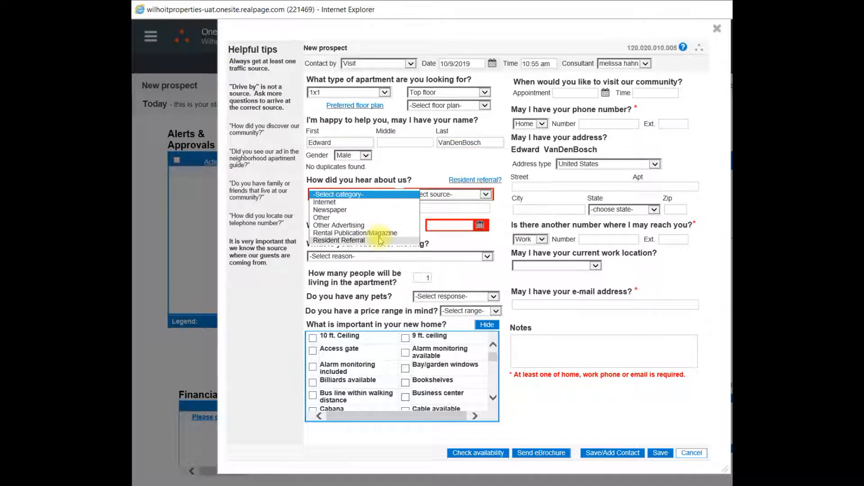
left_click(339, 240)
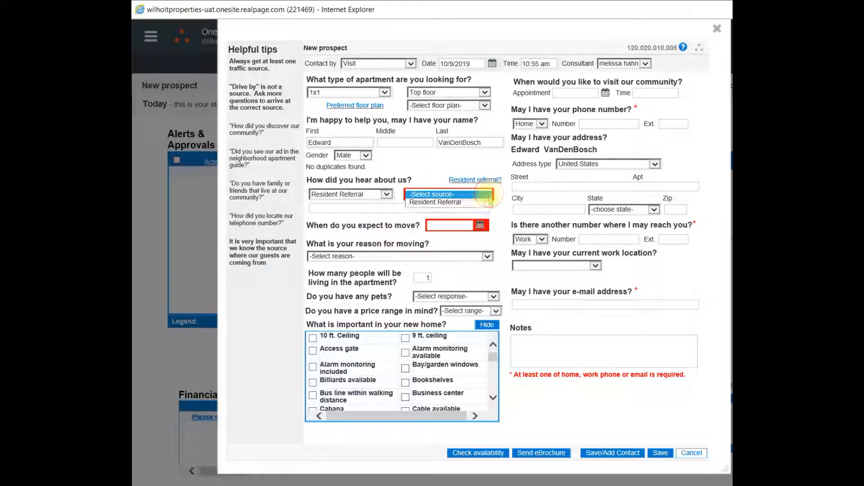
left_click(435, 202)
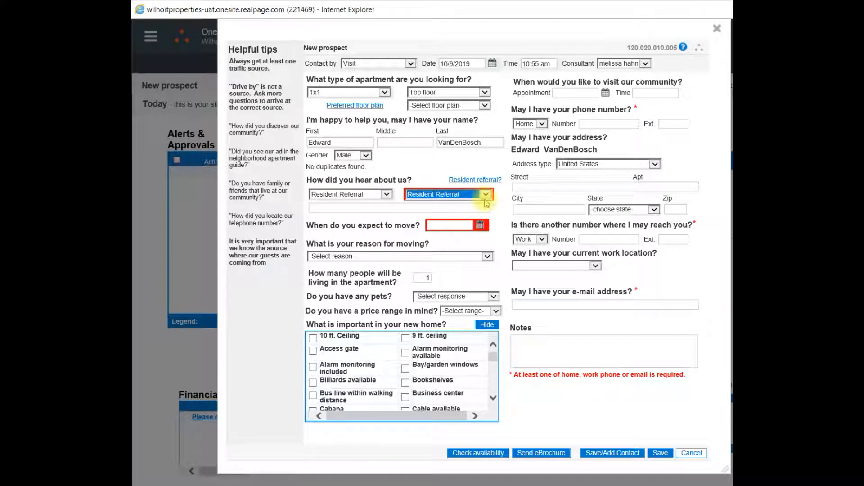
mouse_move(499, 191)
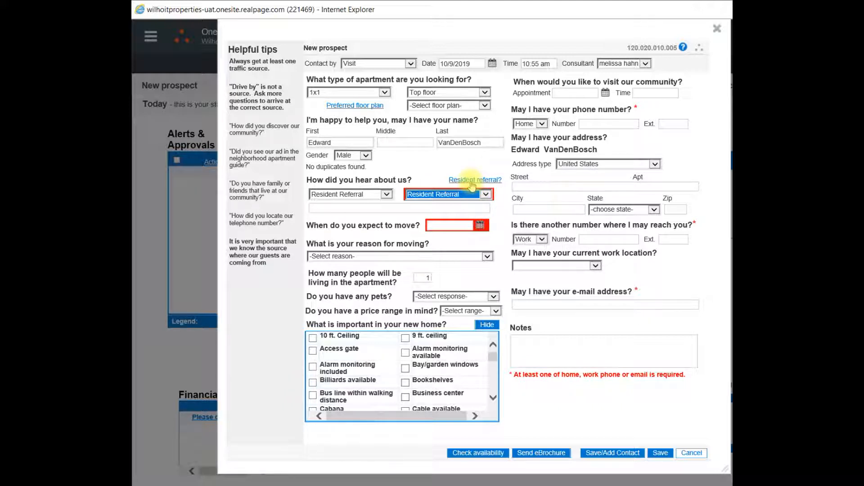
left_click(475, 179)
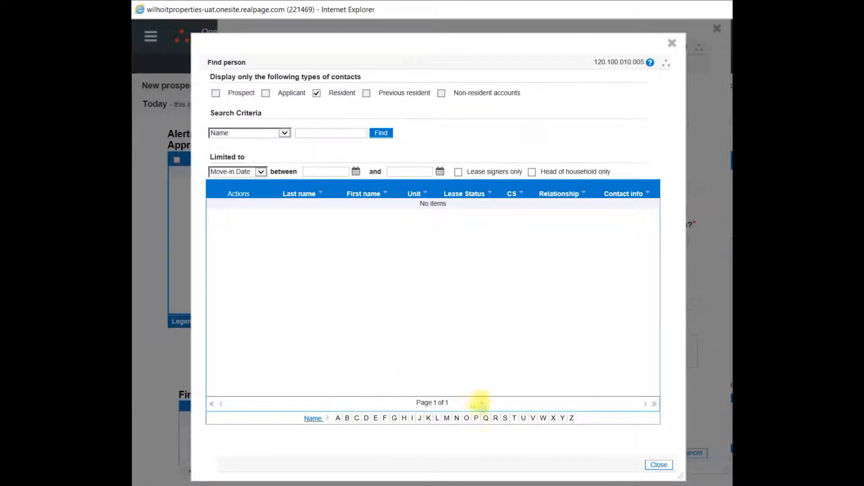
left_click(505, 418)
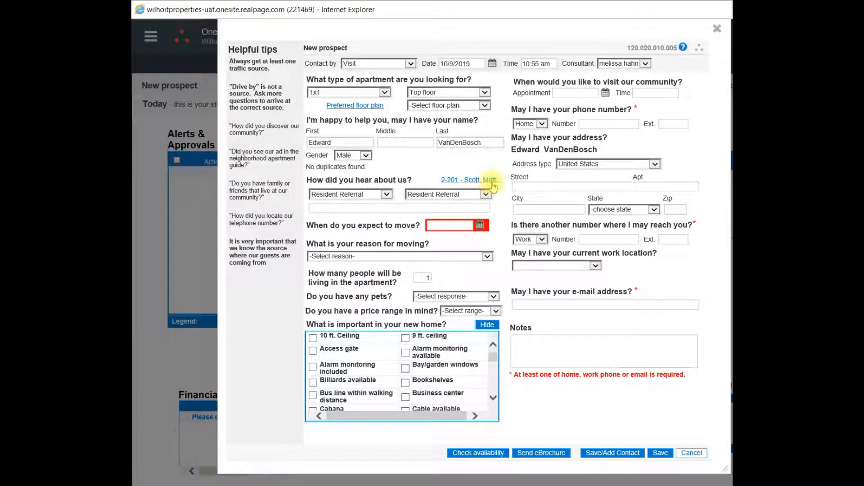
mouse_move(494, 186)
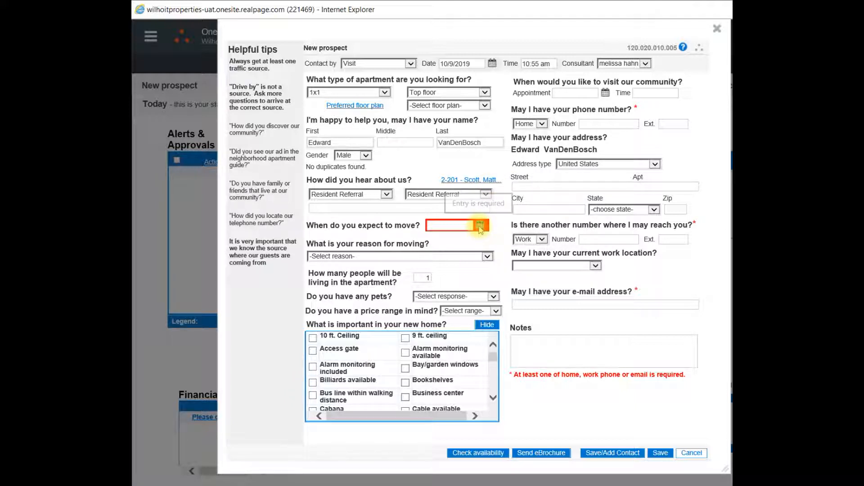
- Set move date 11/01/2019, reason Closer to work, no pets, price range 600.00–800.00
left_click(477, 226)
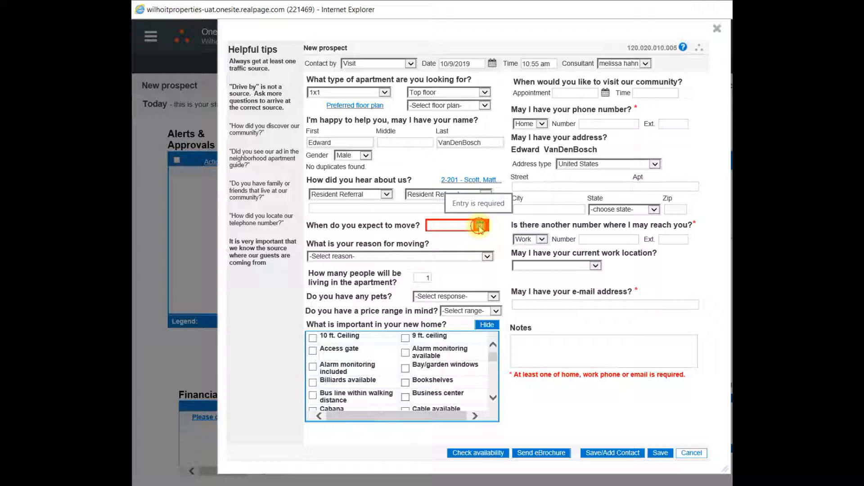
left_click(479, 225)
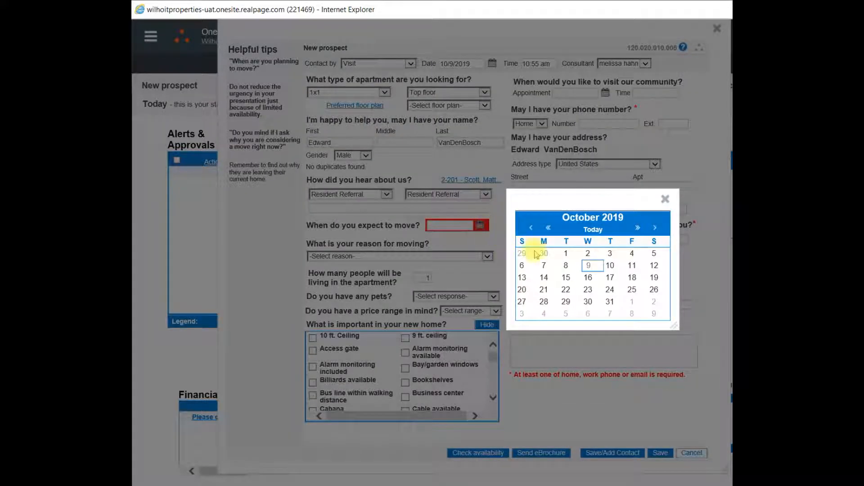
left_click(565, 253)
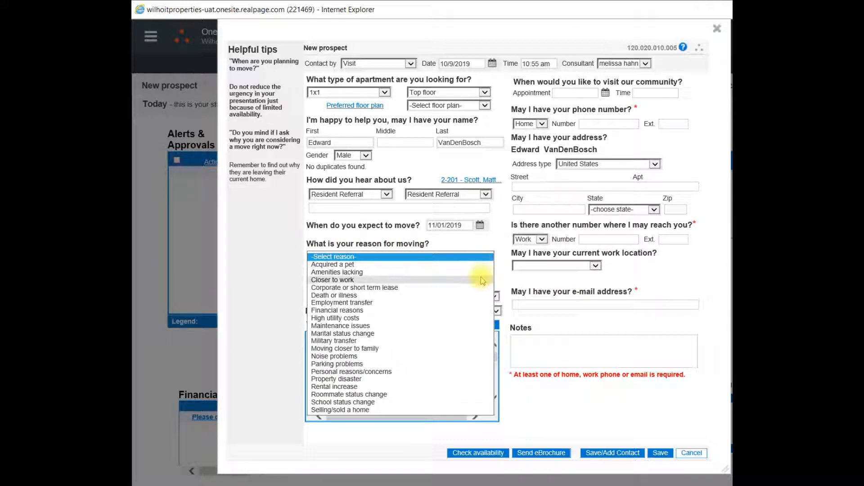
left_click(332, 280)
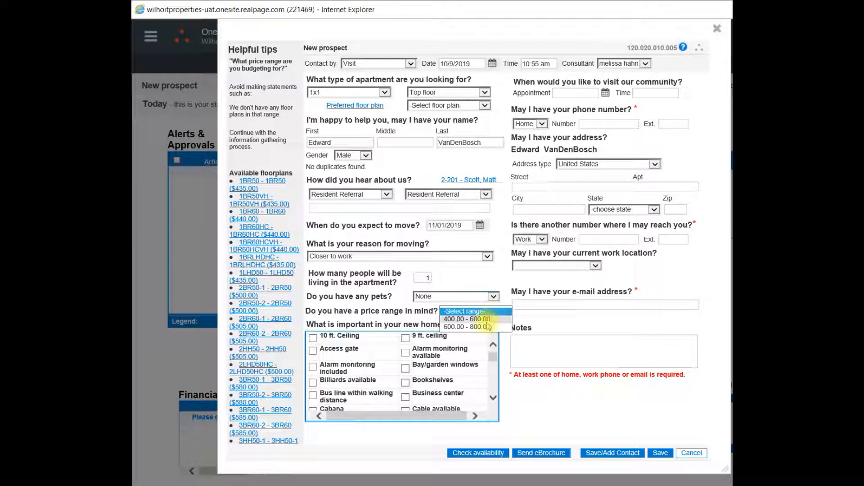
left_click(465, 328)
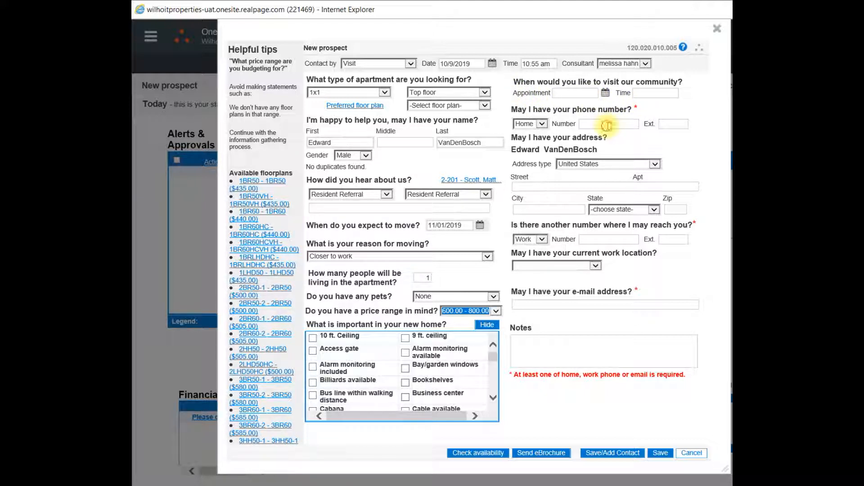
type("555")
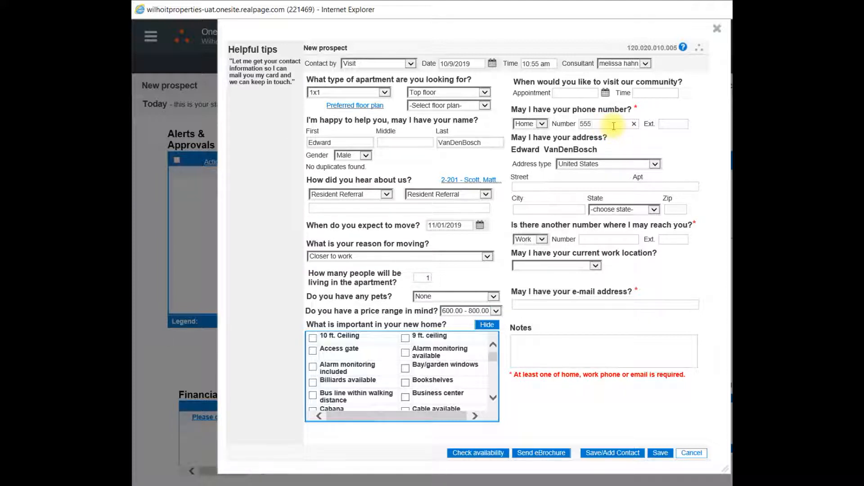
type("369-7458")
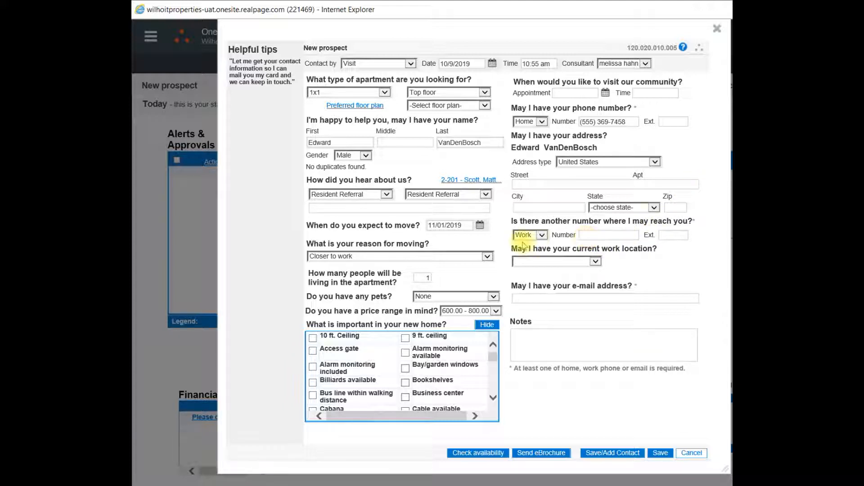
type("5552586958")
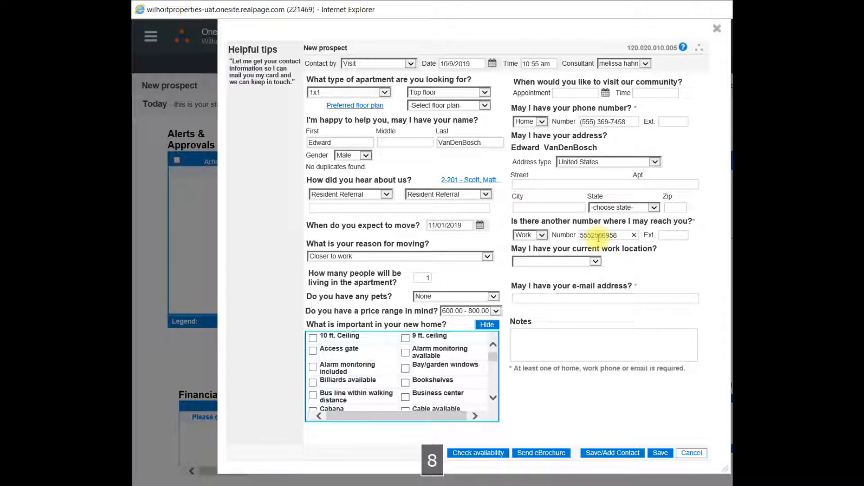
left_click(631, 298)
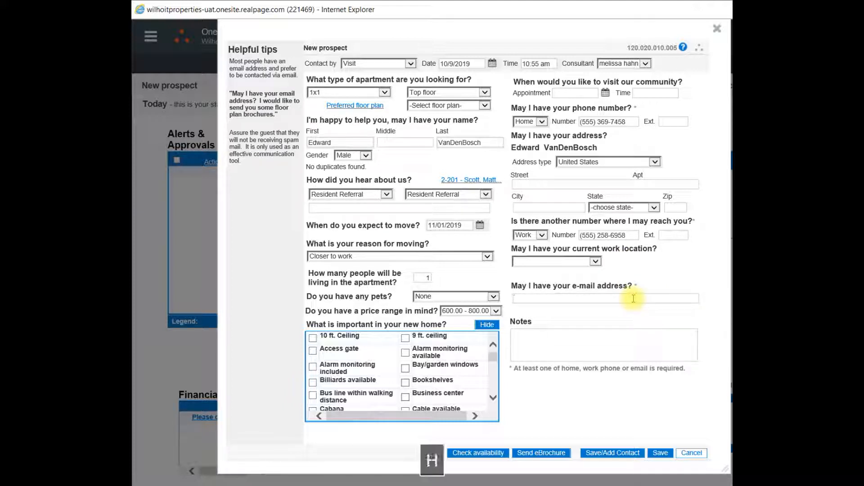
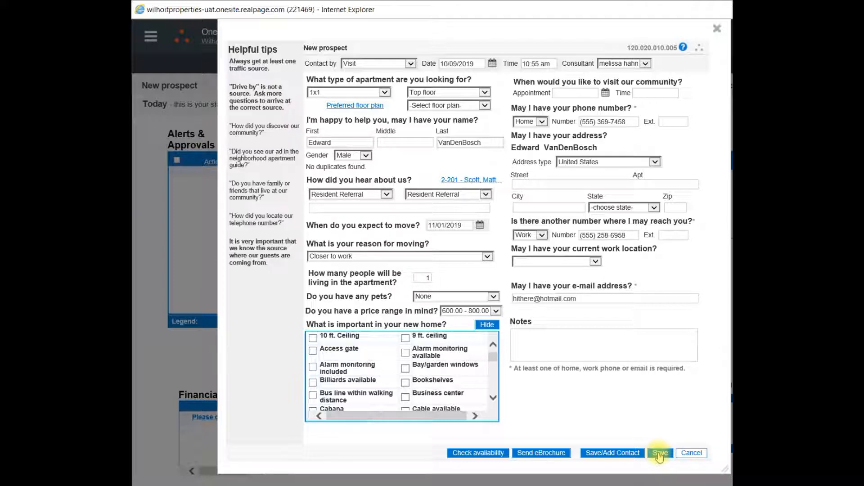
left_click(661, 453)
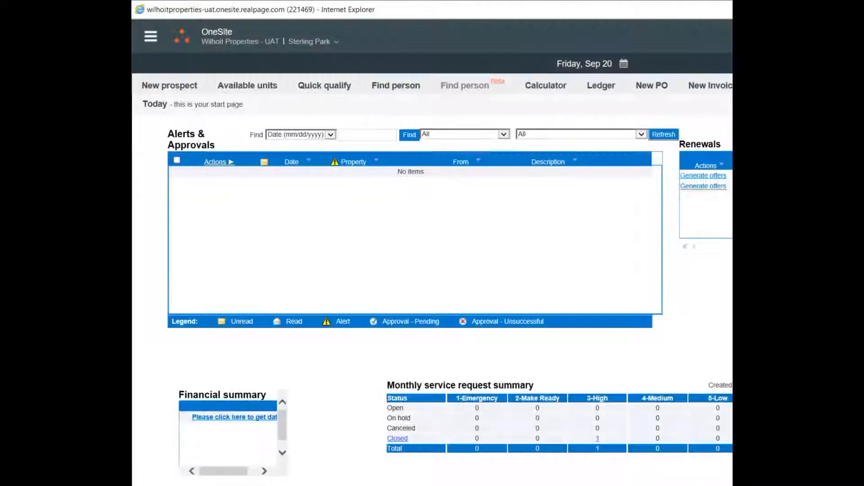
mouse_move(686, 470)
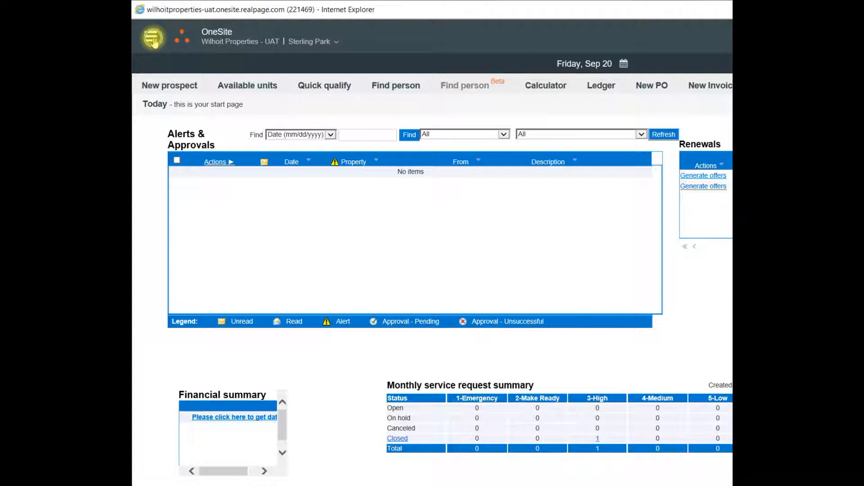
left_click(152, 41)
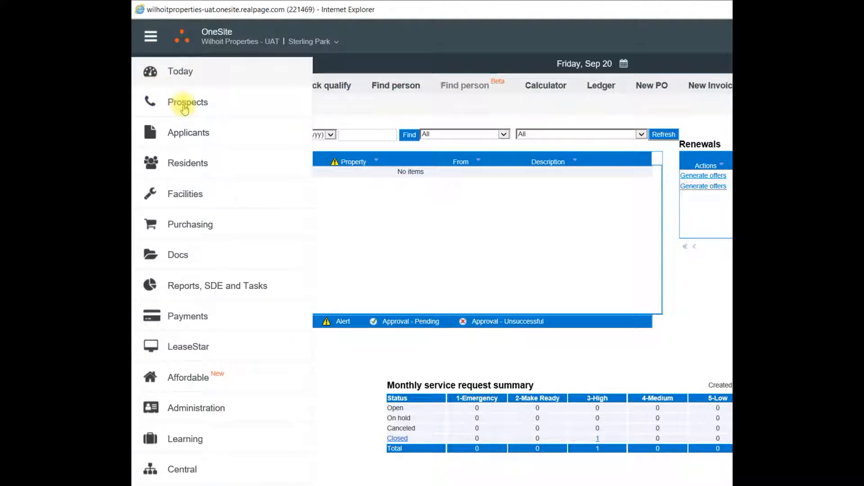
left_click(186, 102)
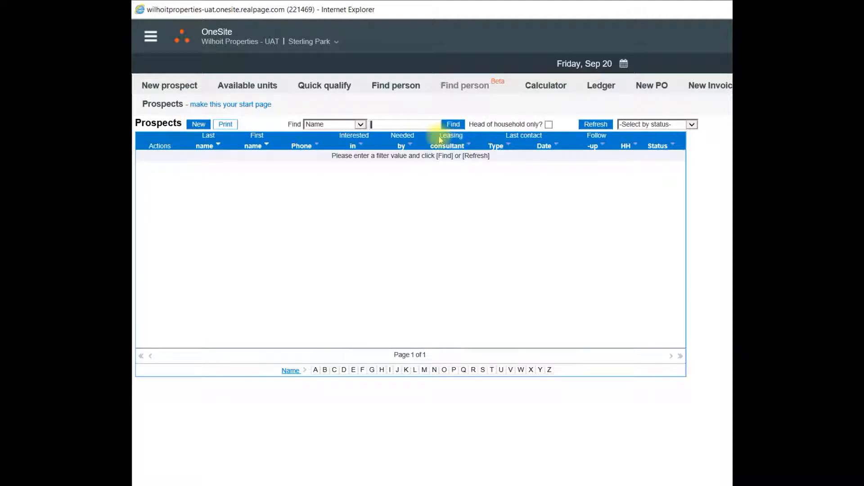
mouse_move(399, 124)
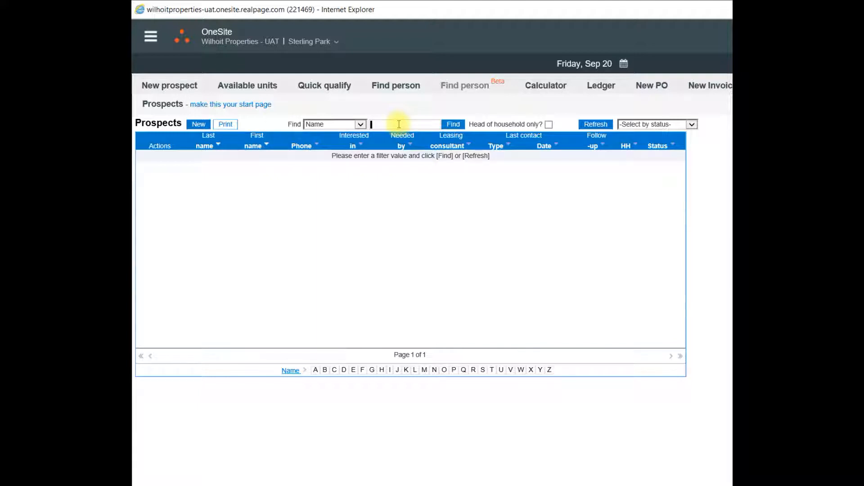
type("ed")
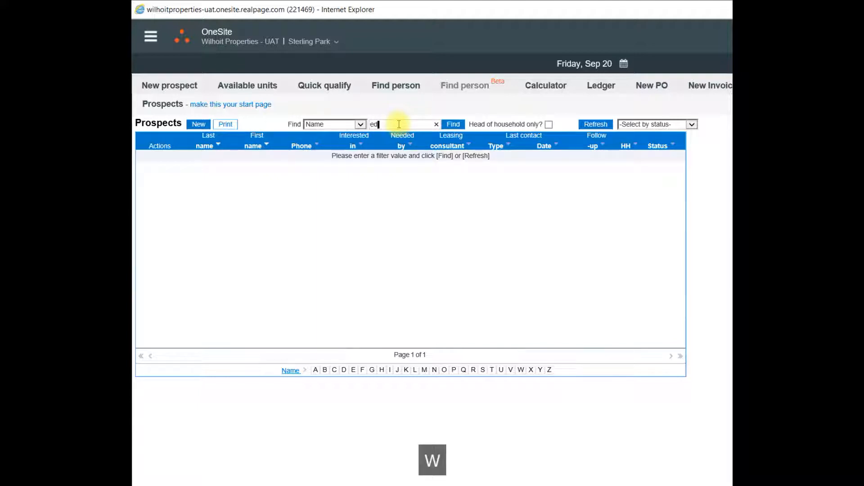
left_click(454, 124)
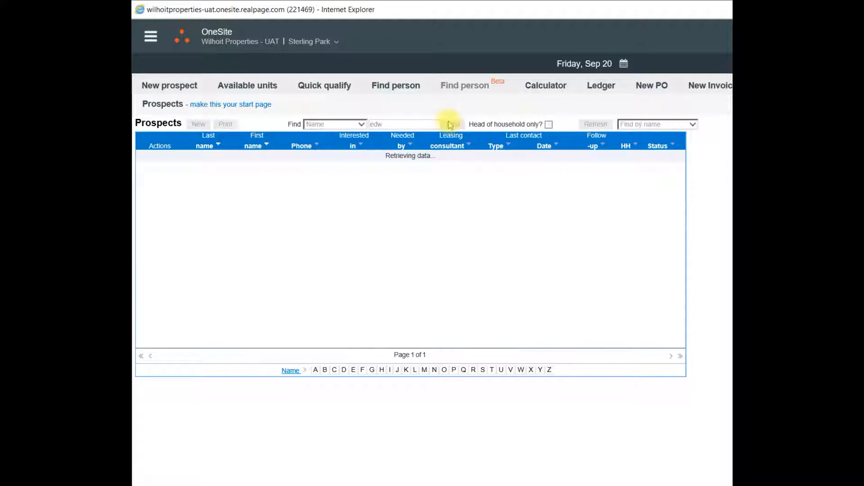
left_click(452, 125)
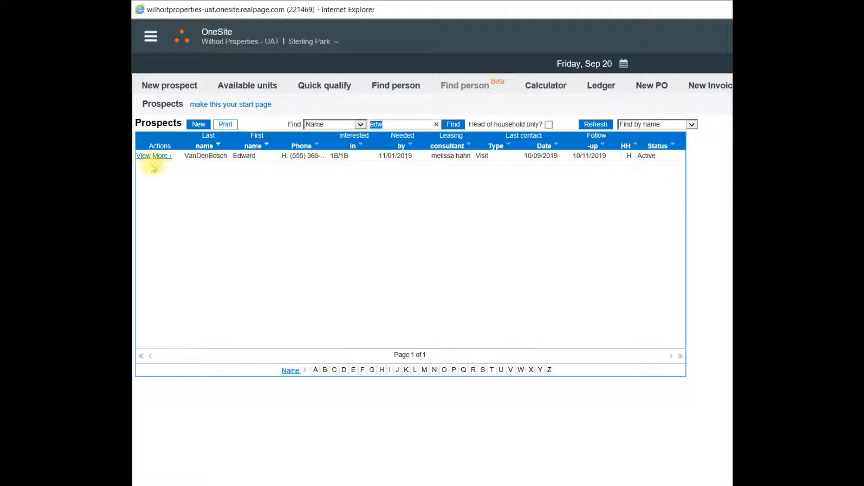
mouse_move(270, 164)
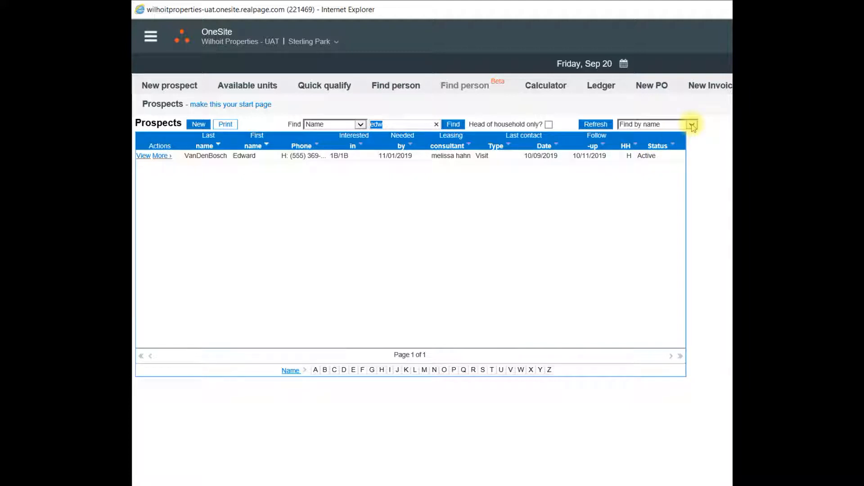
- Filter the Prospects list to All active and open its printable version
left_click(693, 124)
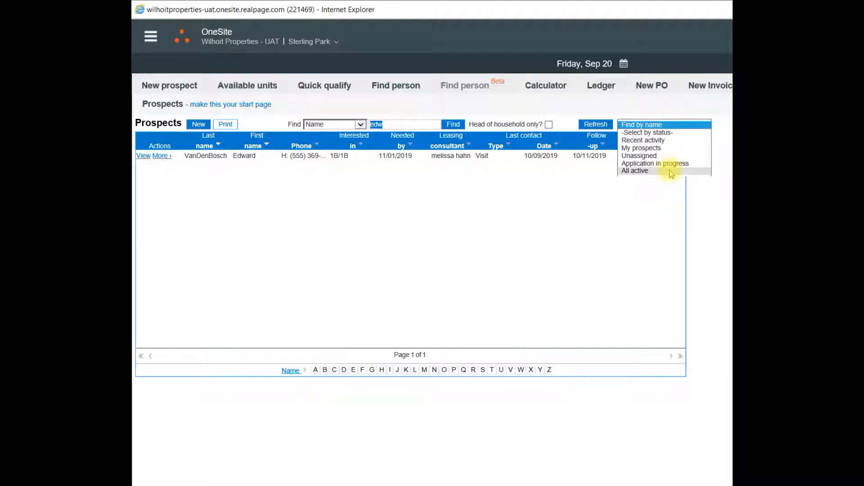
left_click(634, 171)
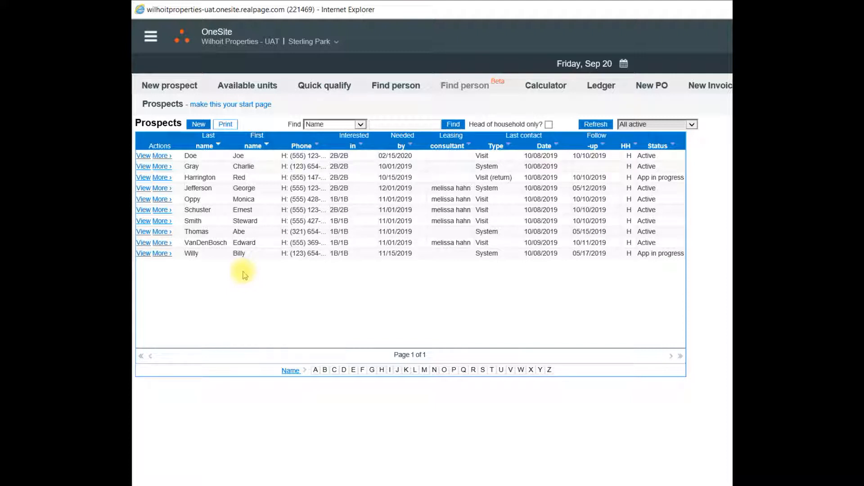
left_click(403, 124)
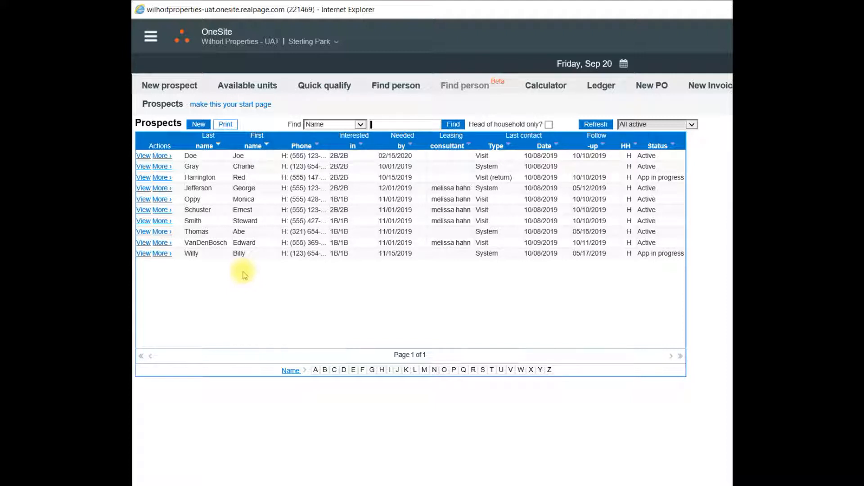
mouse_move(230, 226)
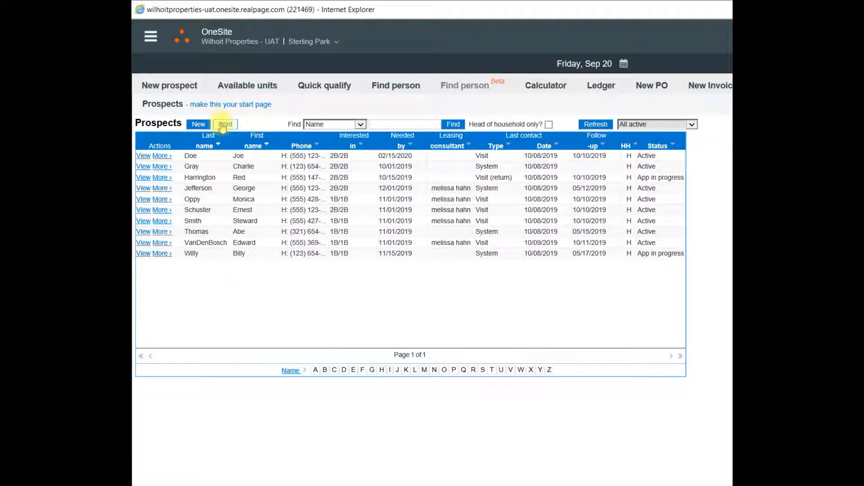
left_click(225, 124)
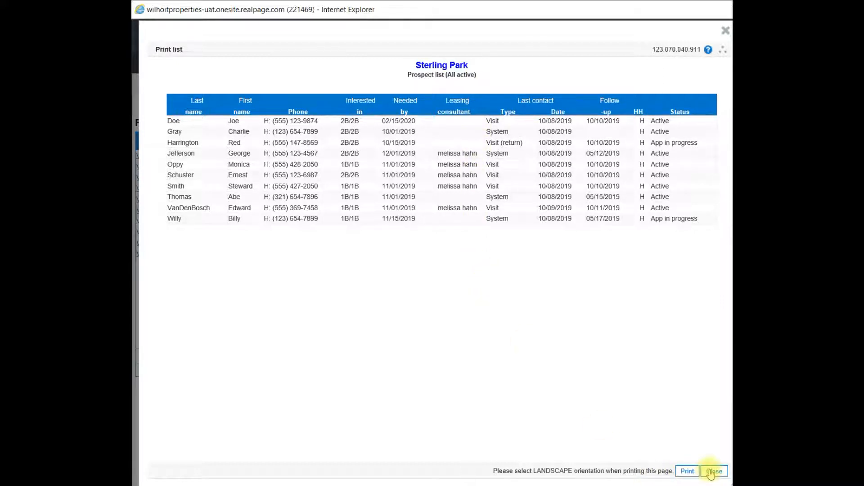
left_click(715, 471)
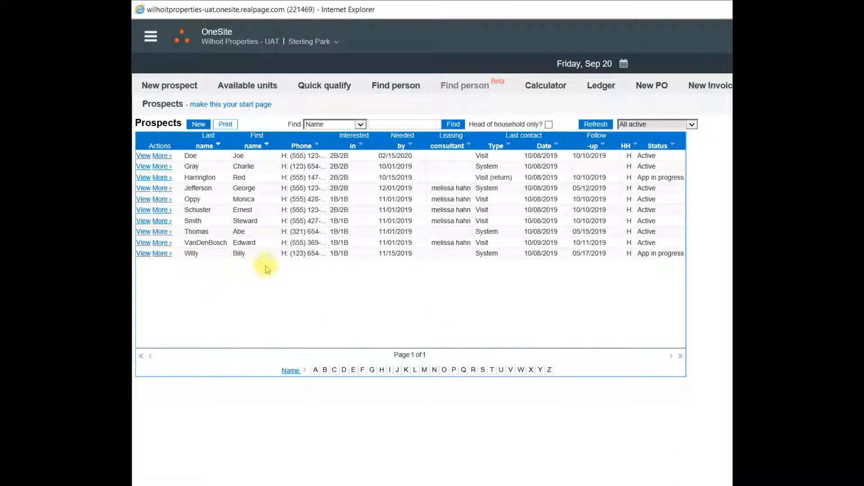
mouse_move(414, 148)
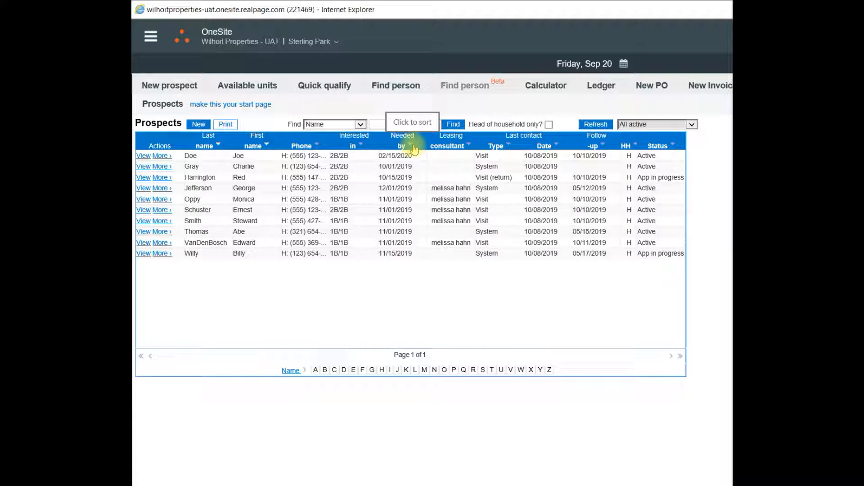
- Sort prospects by the Needed by column, then open and close the printable sorted list
left_click(414, 145)
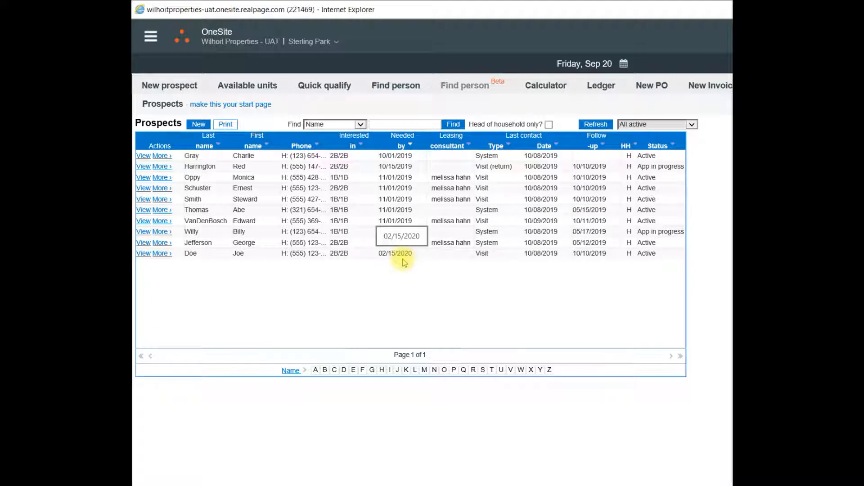
left_click(226, 125)
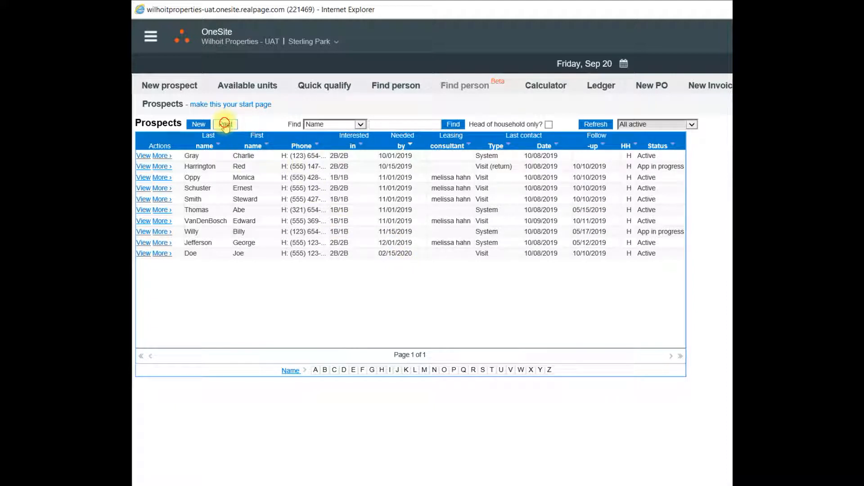
left_click(224, 124)
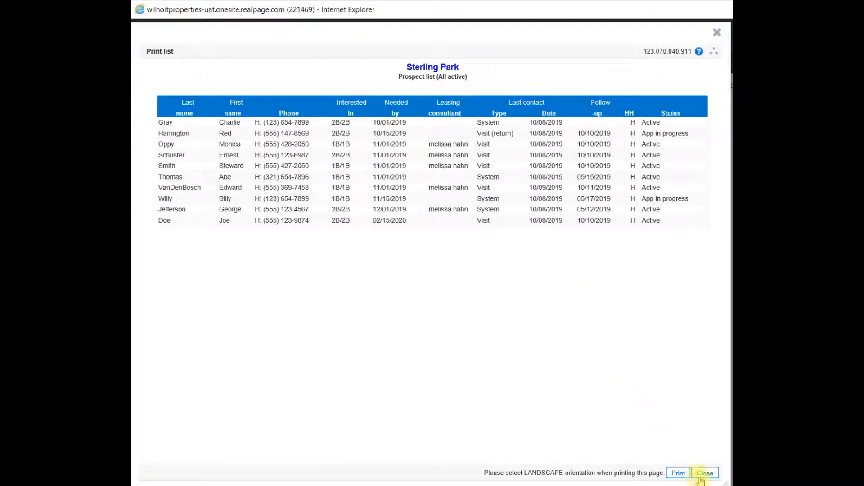
left_click(704, 472)
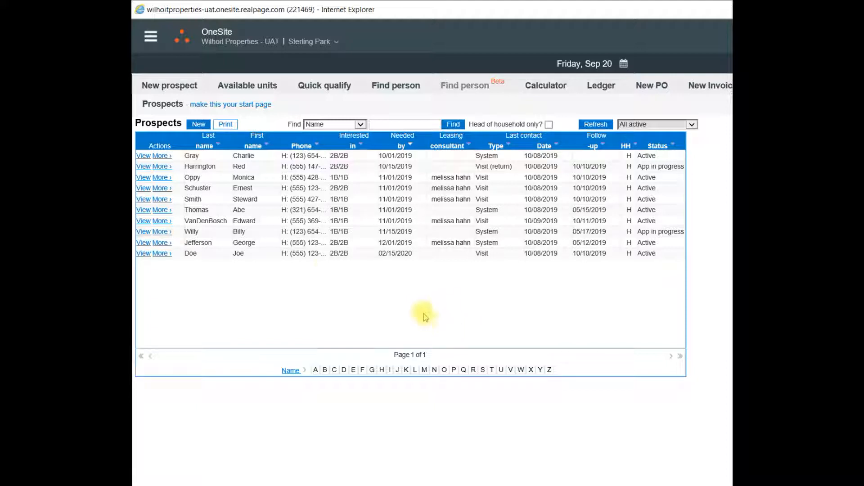
mouse_move(185, 226)
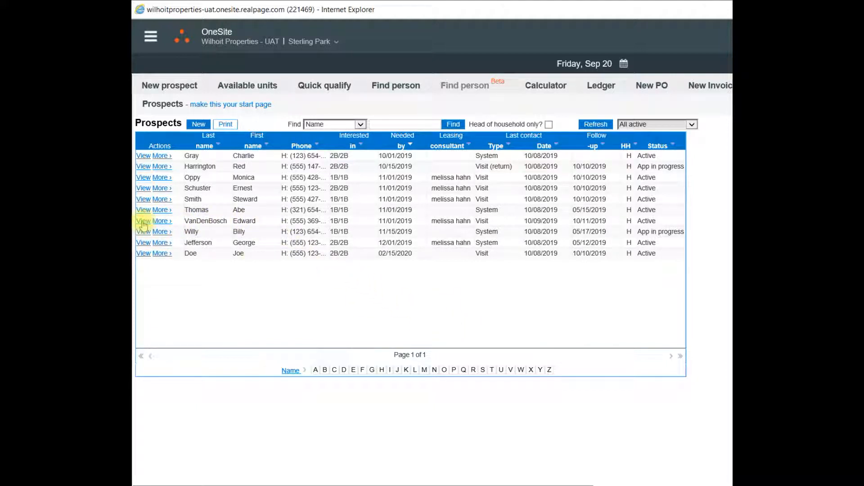
left_click(144, 221)
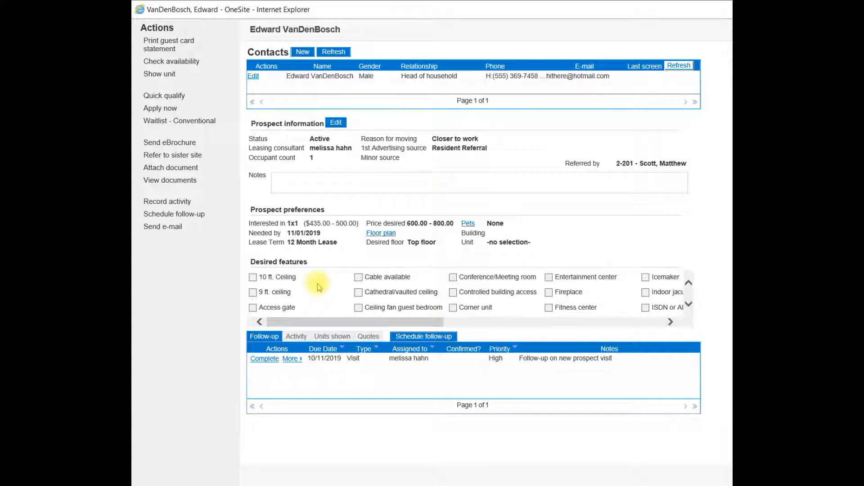
mouse_move(307, 270)
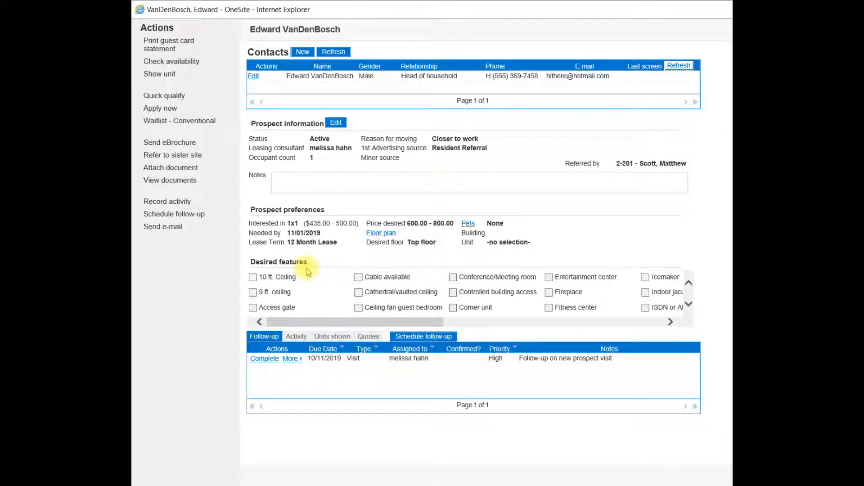
mouse_move(153, 110)
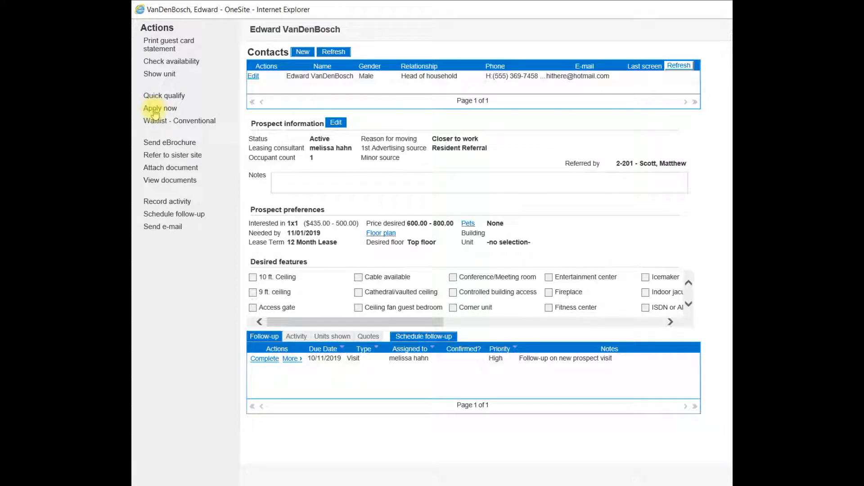